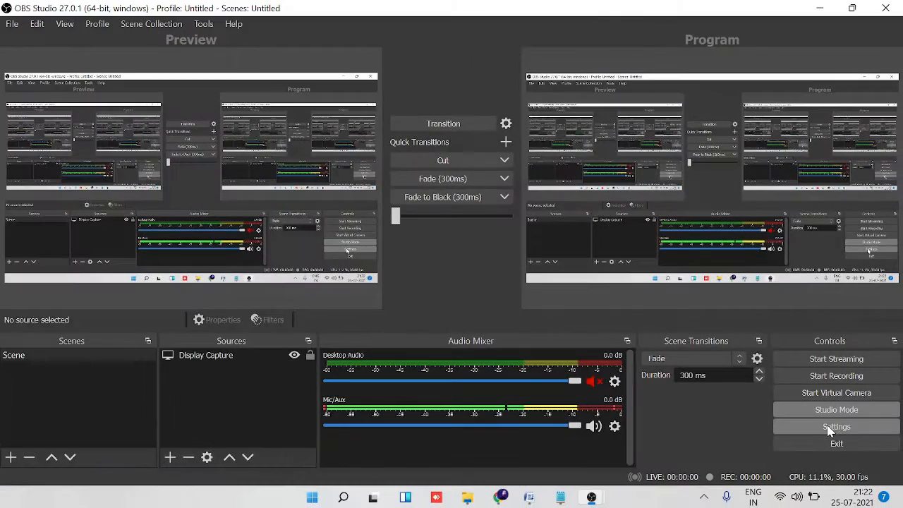
- Open OBS Settings on the Stream page to view the connected Twitch account
click(837, 427)
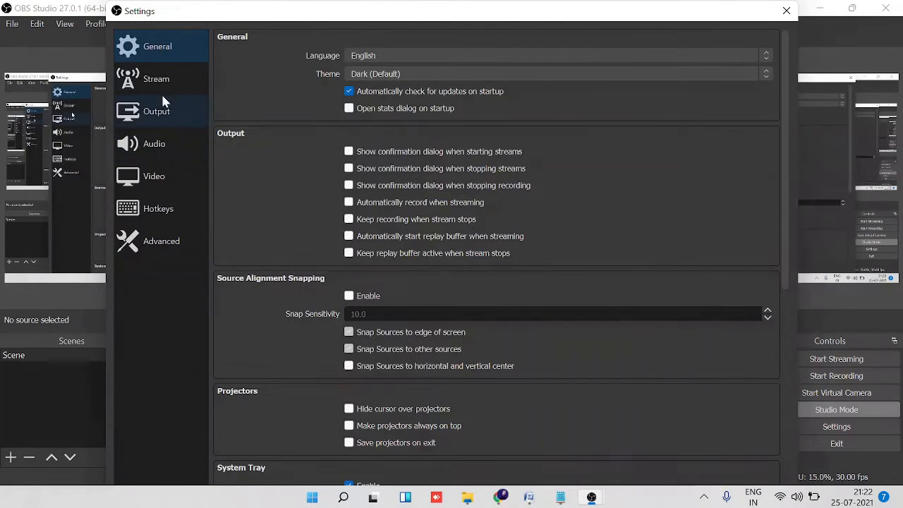
click(157, 78)
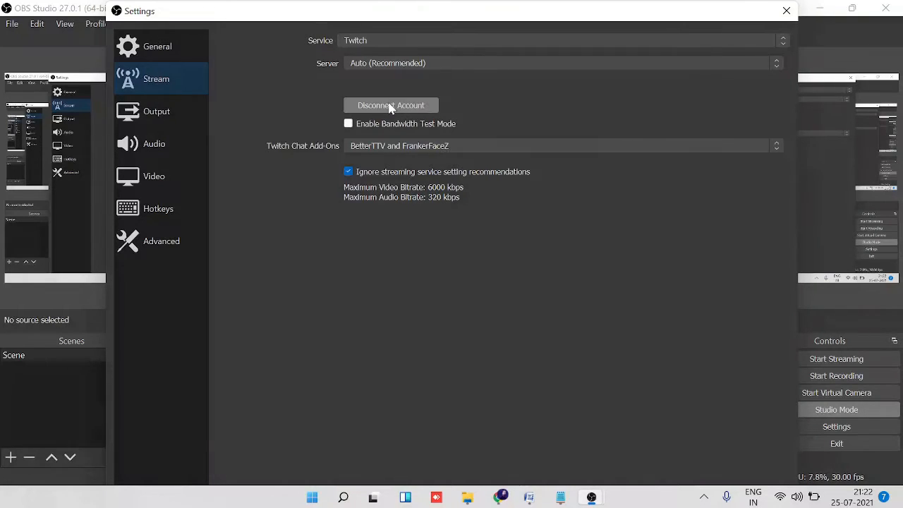
mouse_move(409, 112)
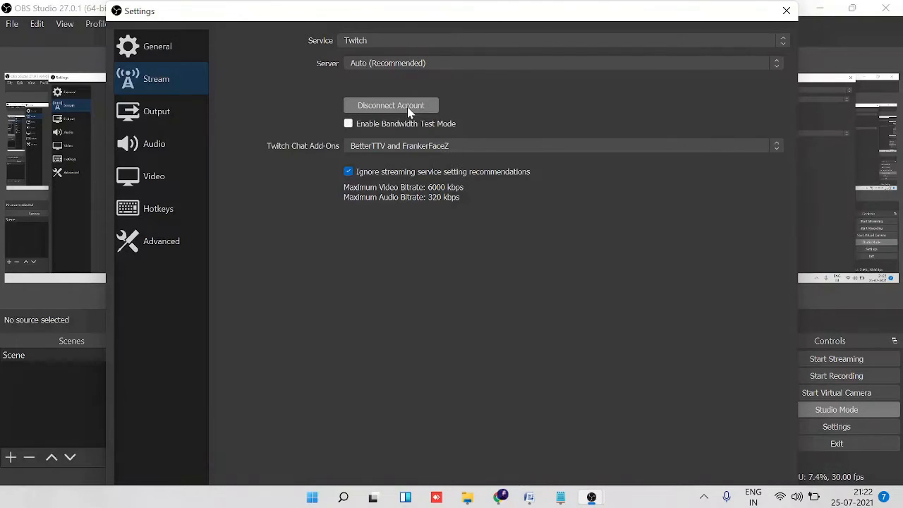
click(562, 40)
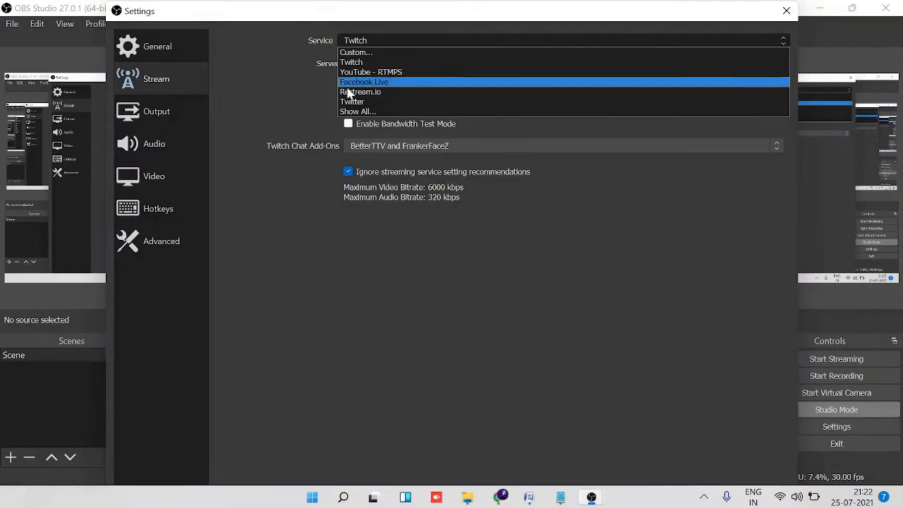
mouse_move(374, 62)
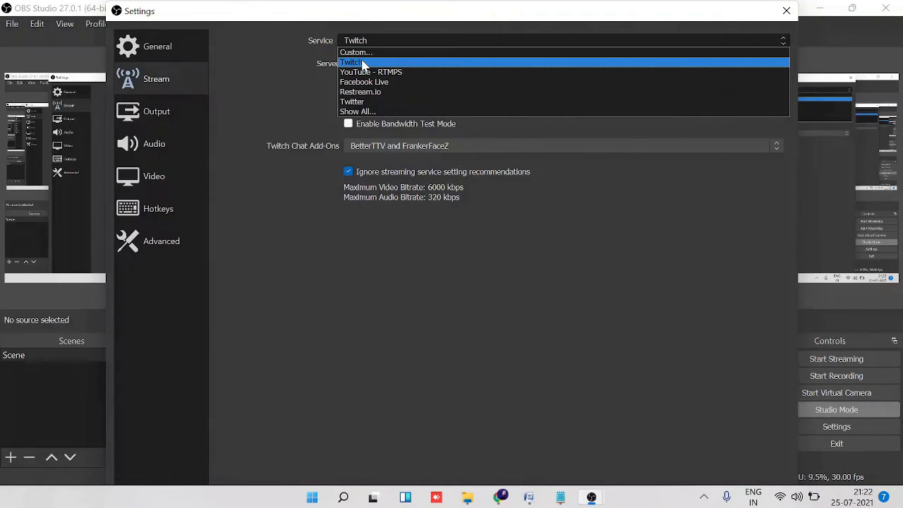
click(351, 62)
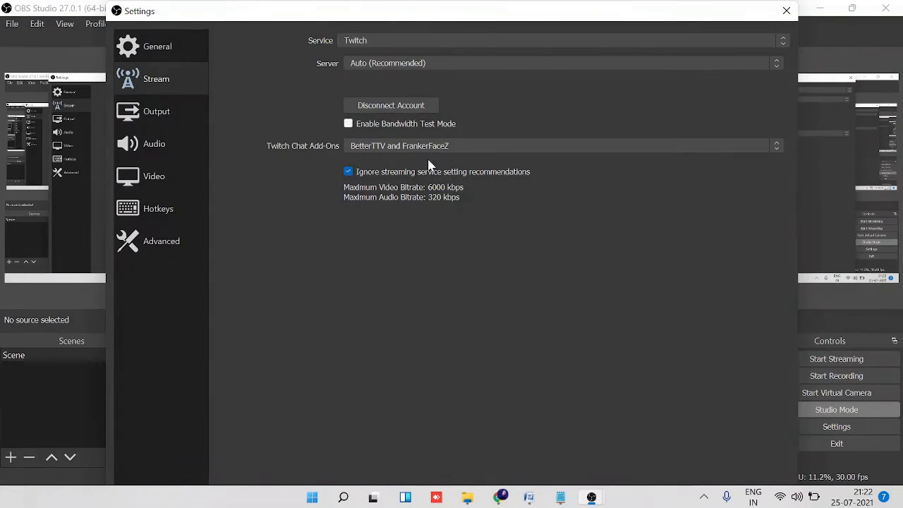
mouse_move(312, 47)
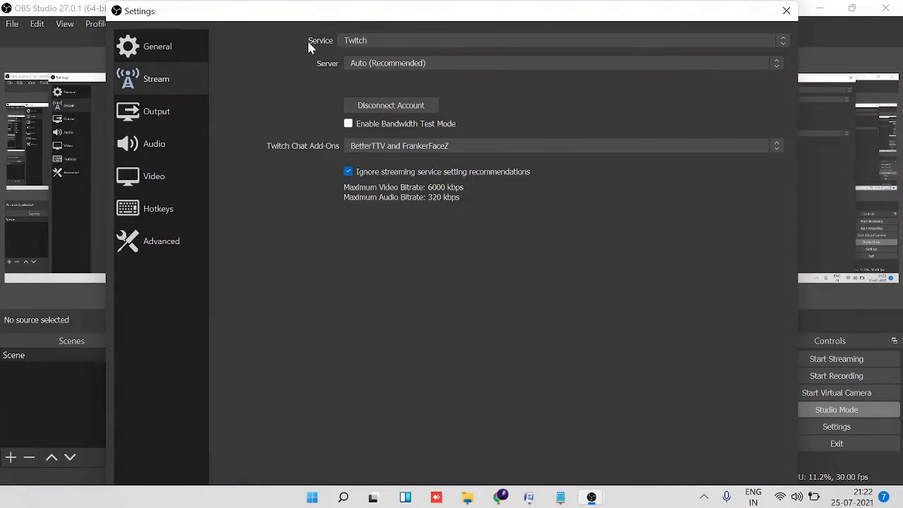
mouse_move(698, 19)
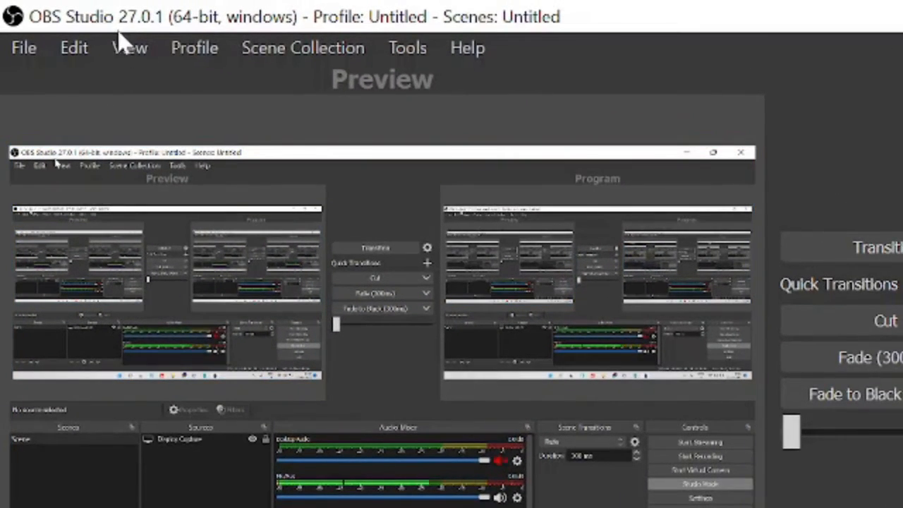
- Open the main window's View menu to reach the Twitch Chat dock listing
click(62, 165)
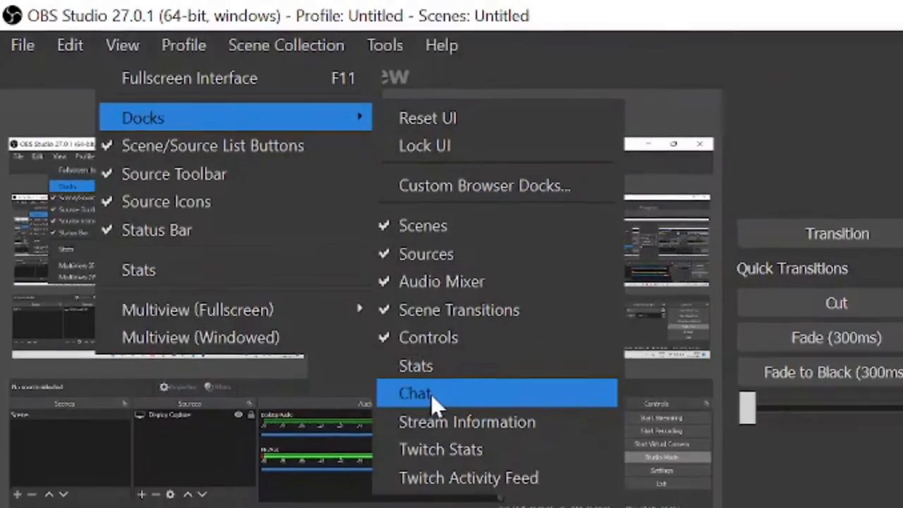
click(415, 393)
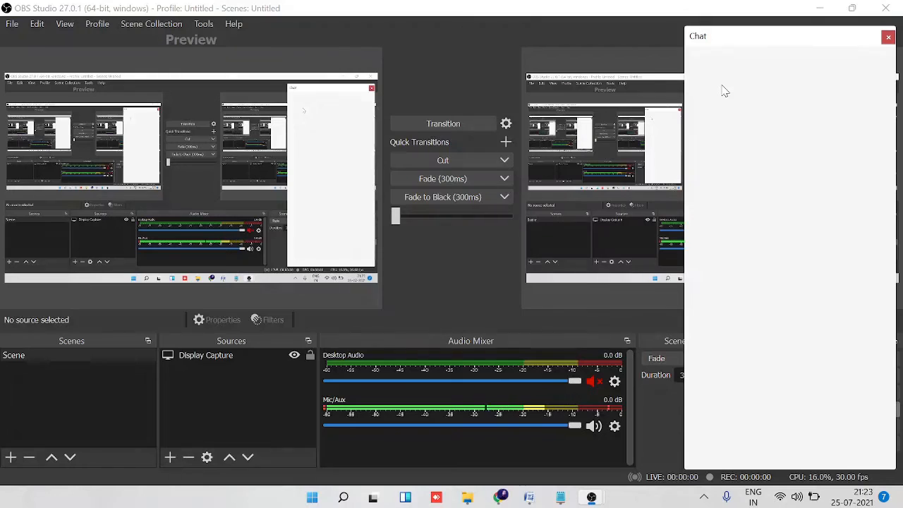
mouse_move(790, 56)
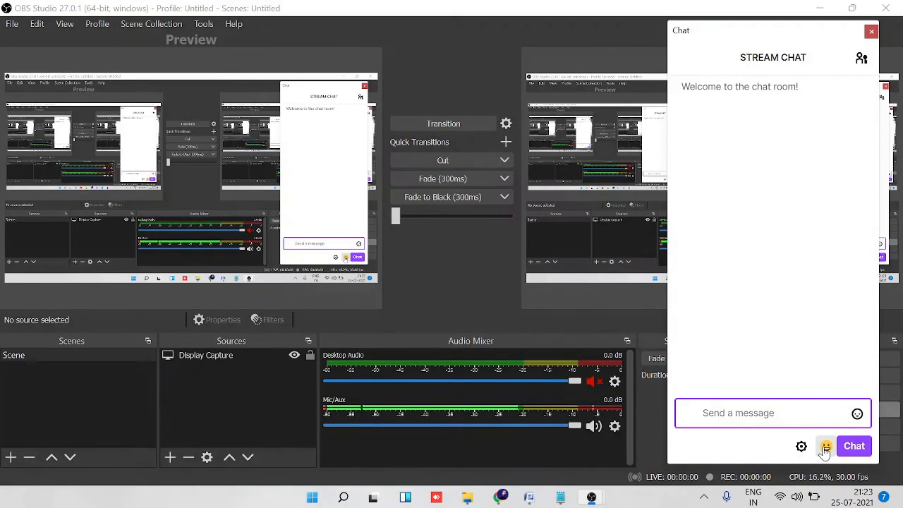
- Open the Chat dock's smiley emote picker to reveal BetterTTV channel and global emotes
click(826, 446)
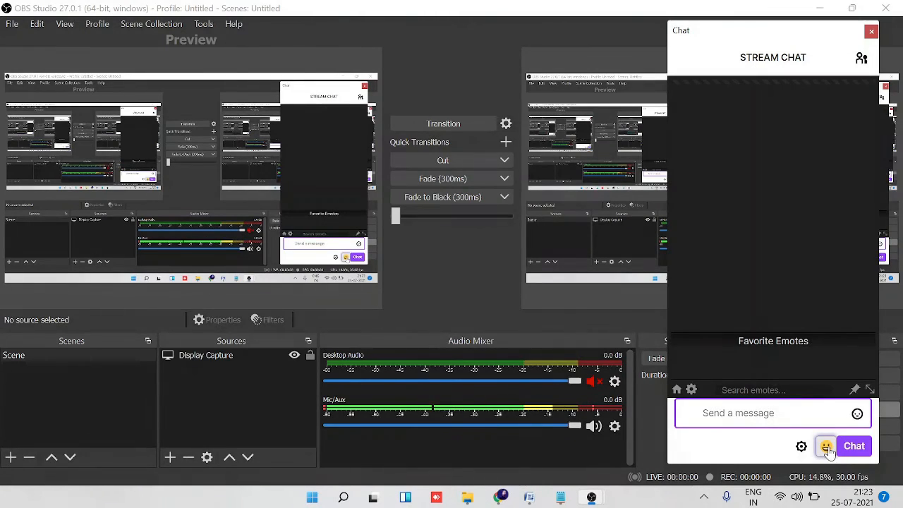
click(826, 446)
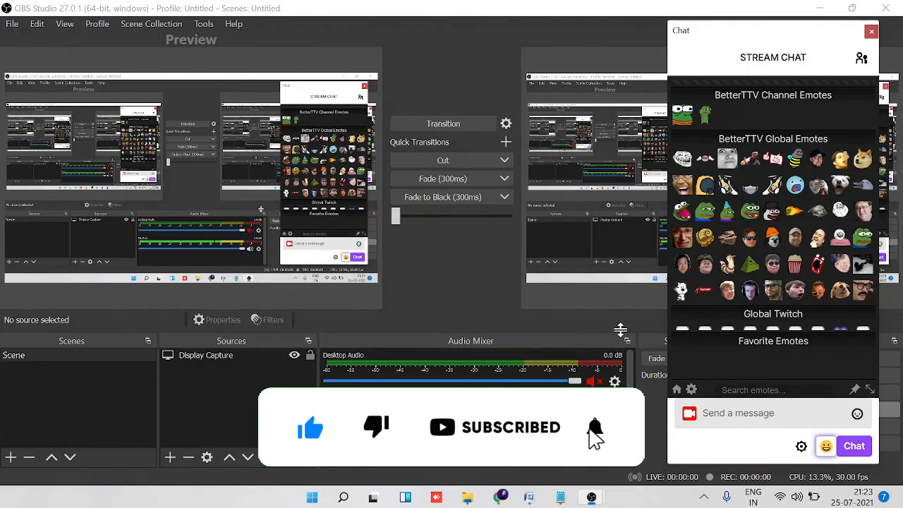
click(595, 427)
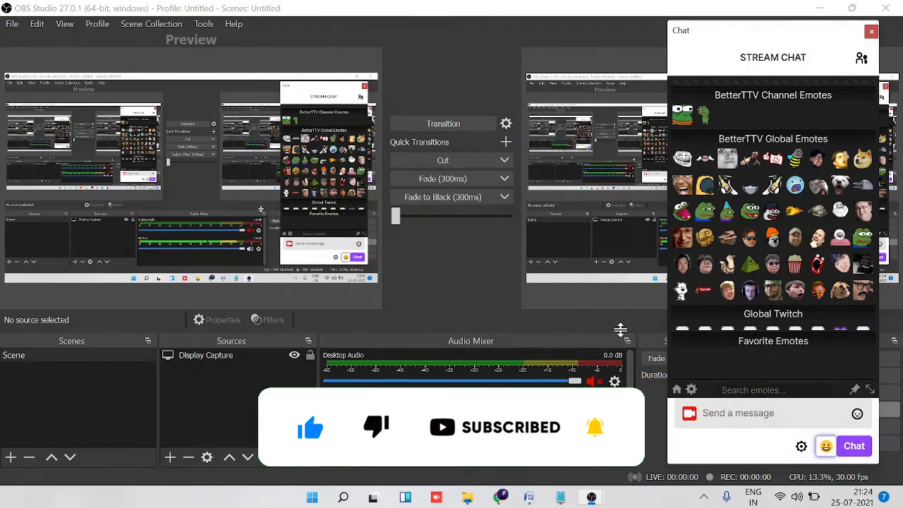